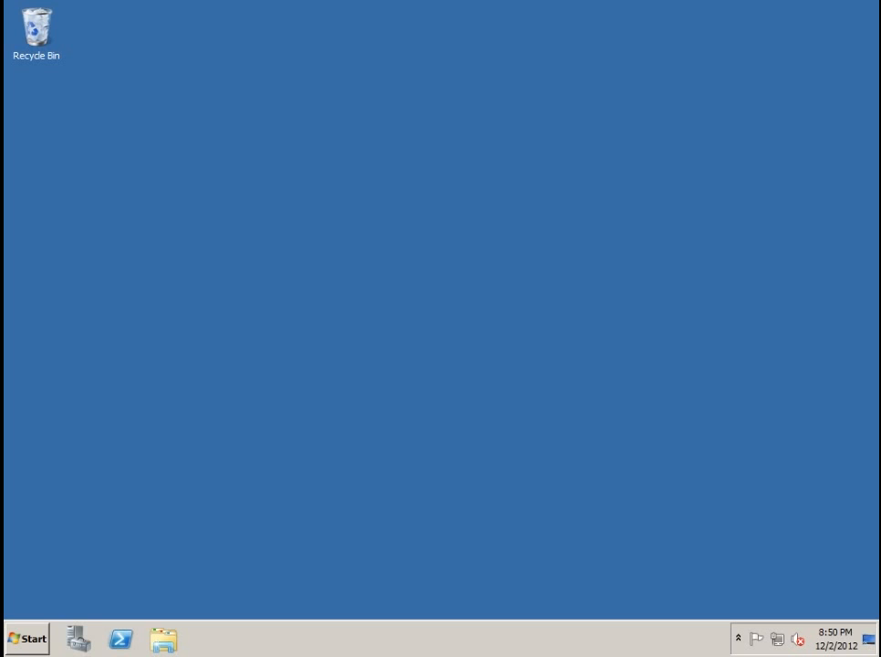
Bring up the Computer view from Start and enter Local Disk (C:)
left_click(25, 639)
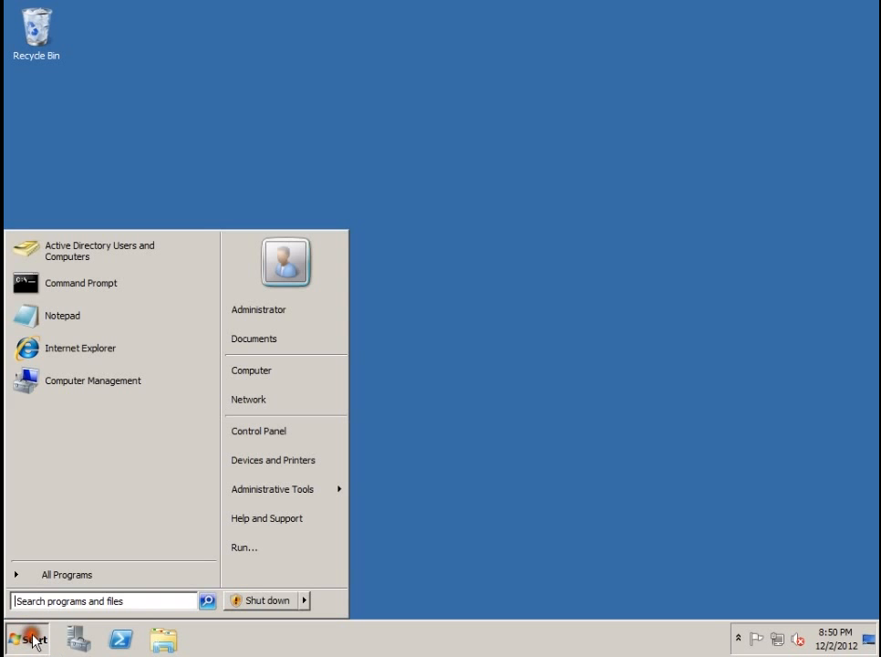
left_click(295, 365)
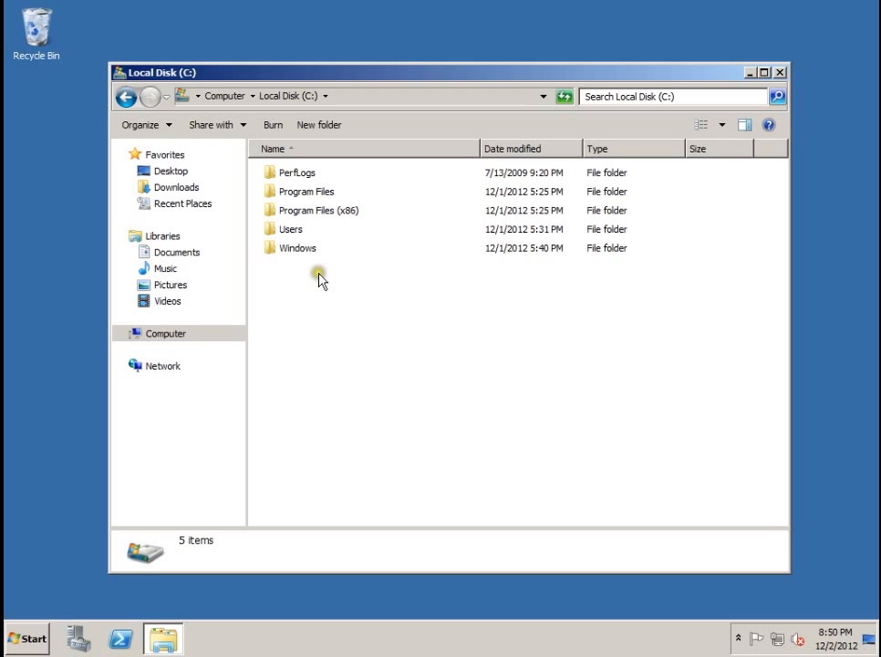
Create a new folder named TestShare at the root of C:
right_click(317, 278)
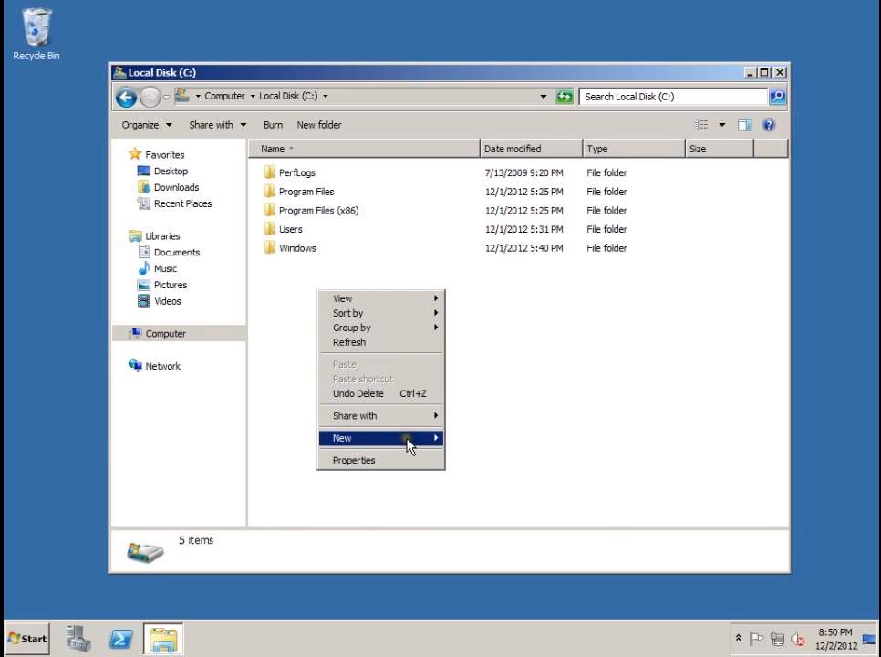
left_click(341, 437)
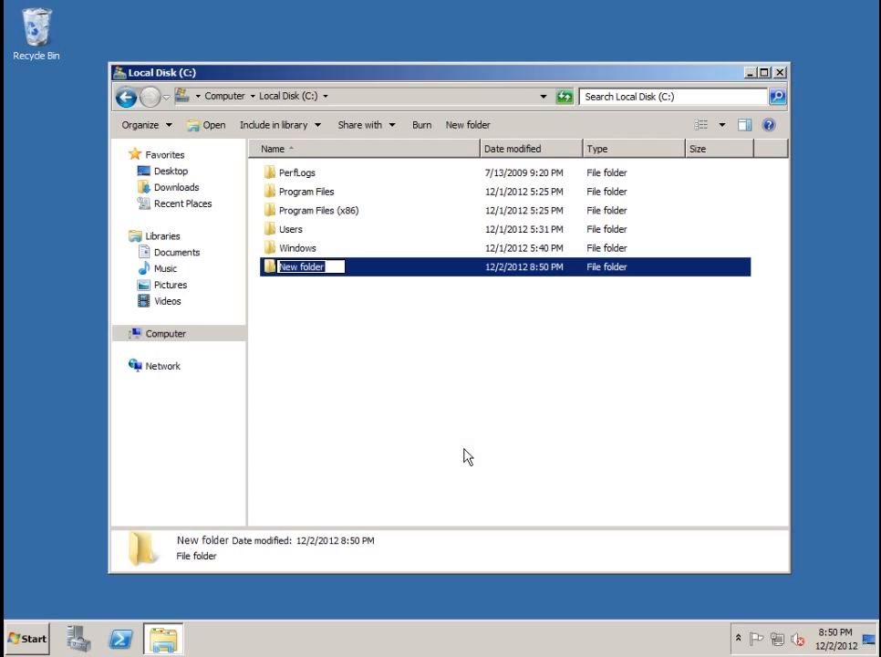
type("TestShare")
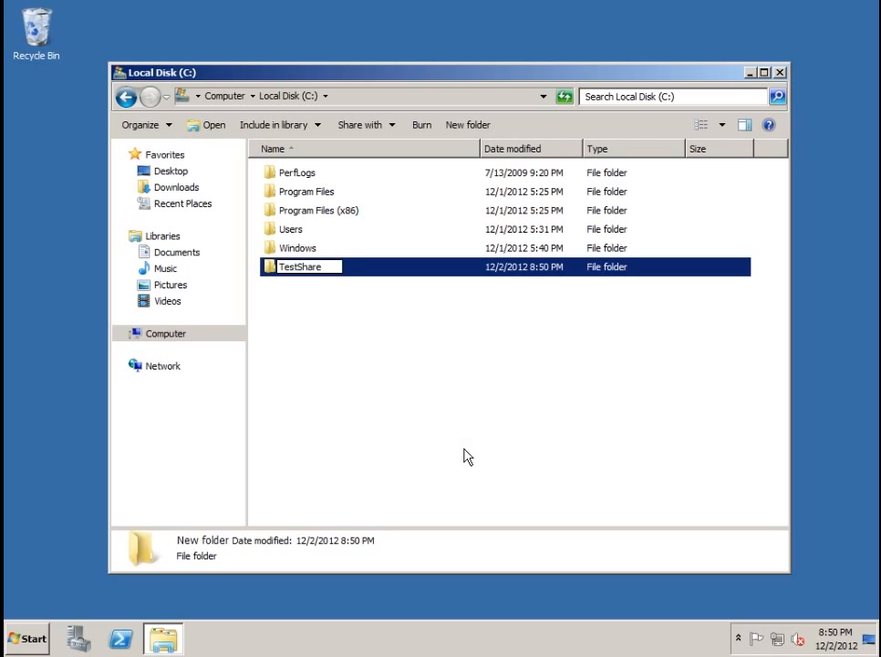
key("Return")
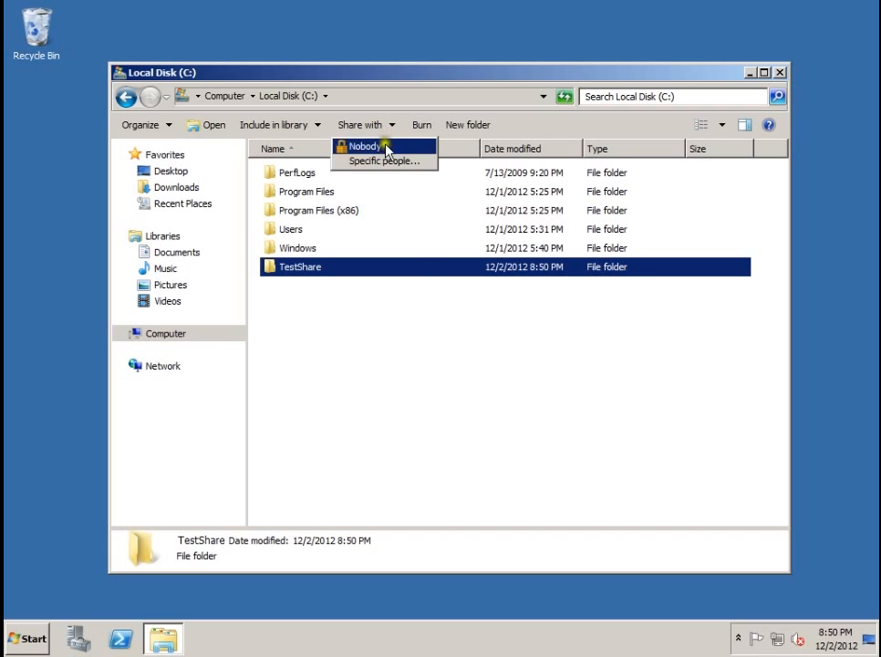
Share TestShare with specific people, granting Everyone read access, and confirm
left_click(383, 161)
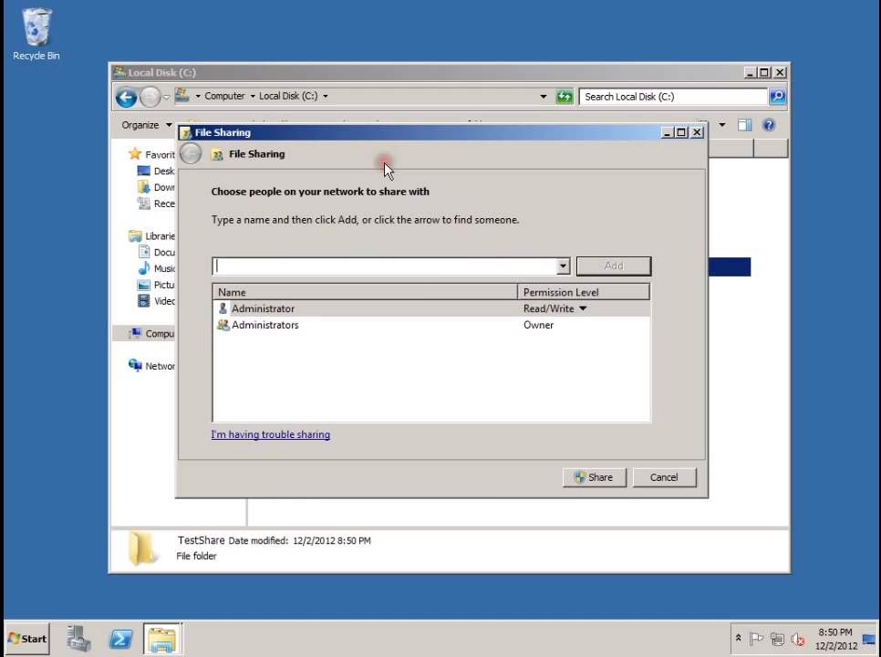
mouse_move(543, 254)
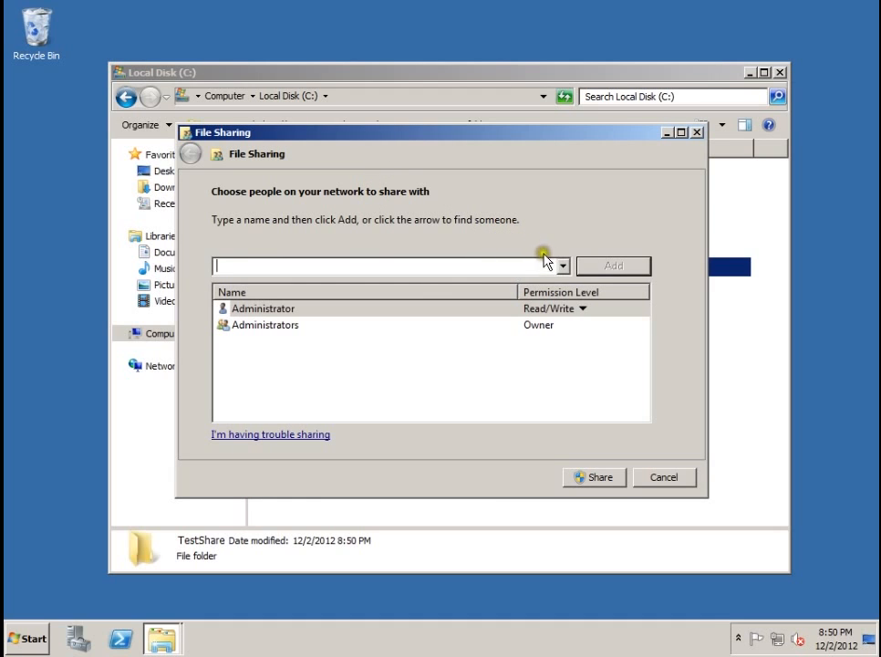
left_click(562, 266)
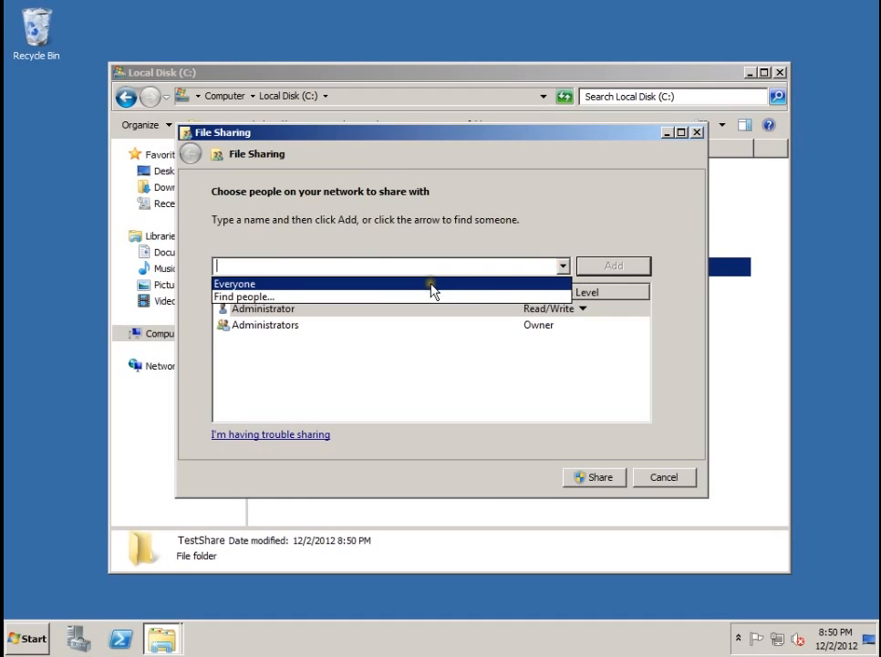
left_click(234, 282)
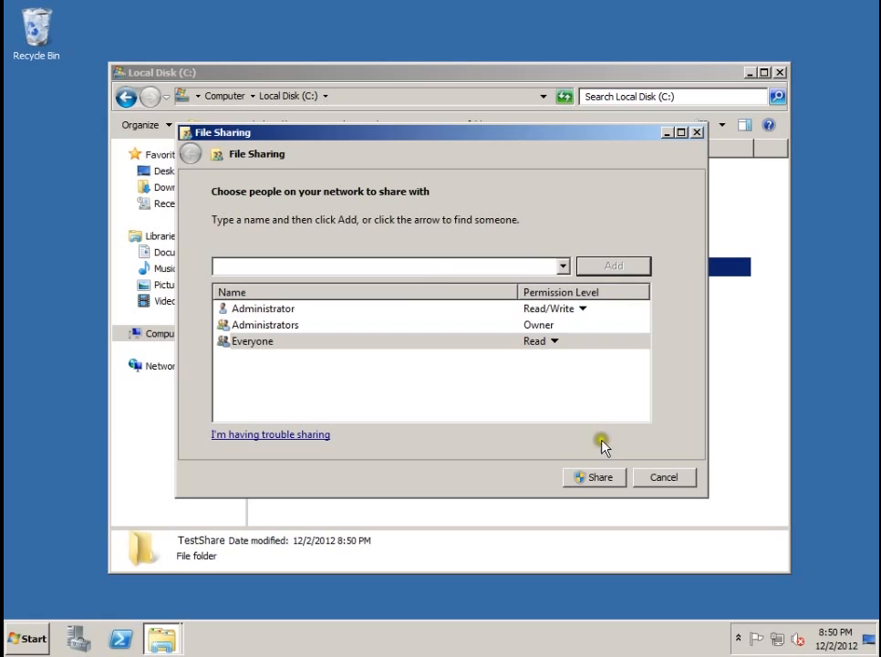
left_click(595, 478)
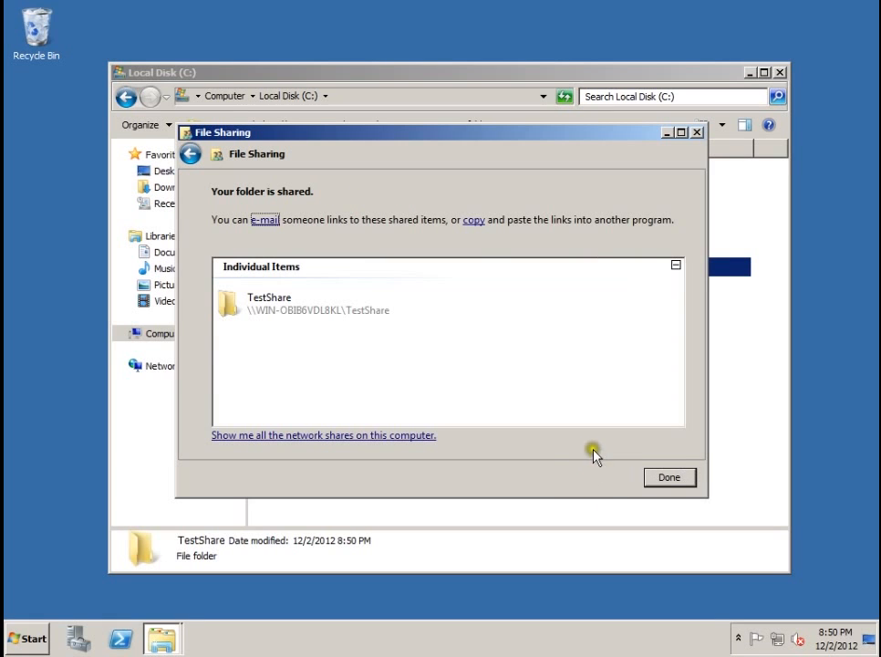
left_click(667, 478)
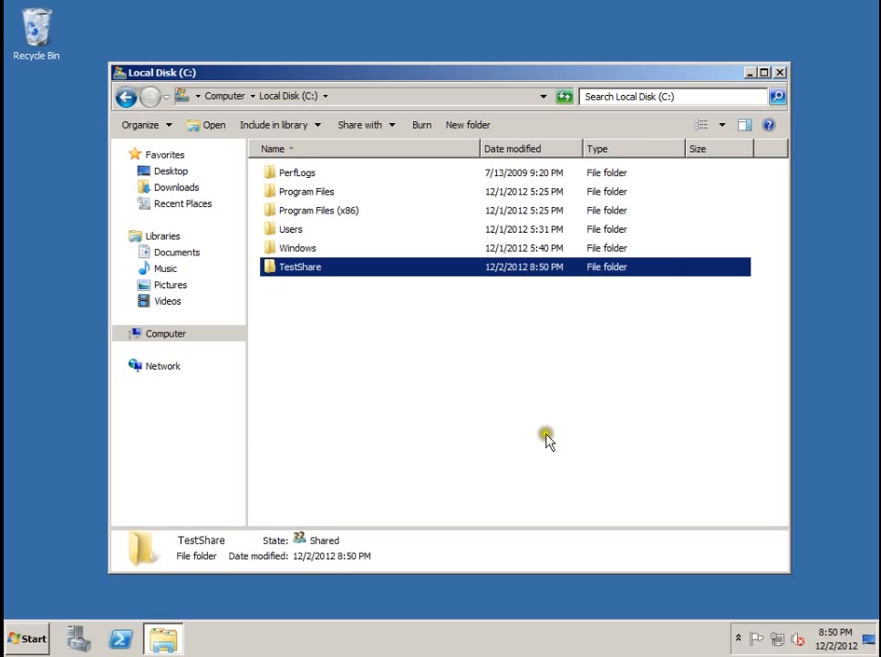
Launch Computer Management from Start > Administrative Tools
left_click(25, 637)
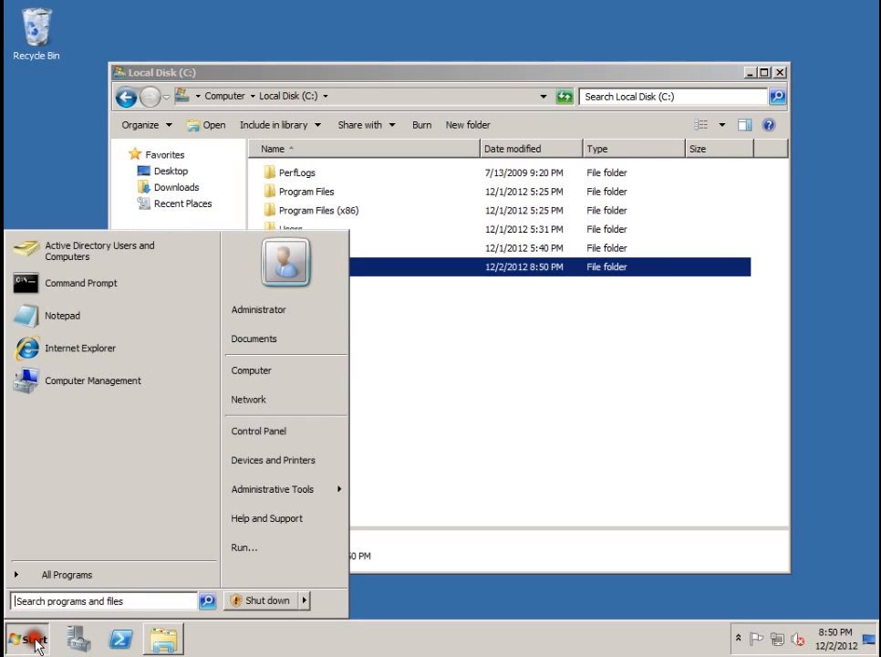
left_click(272, 489)
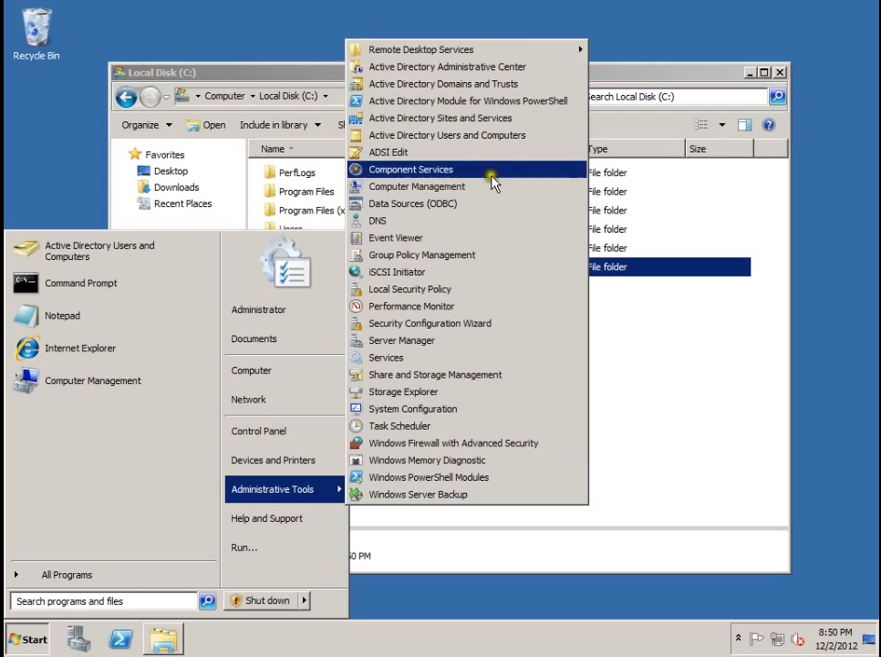
left_click(416, 186)
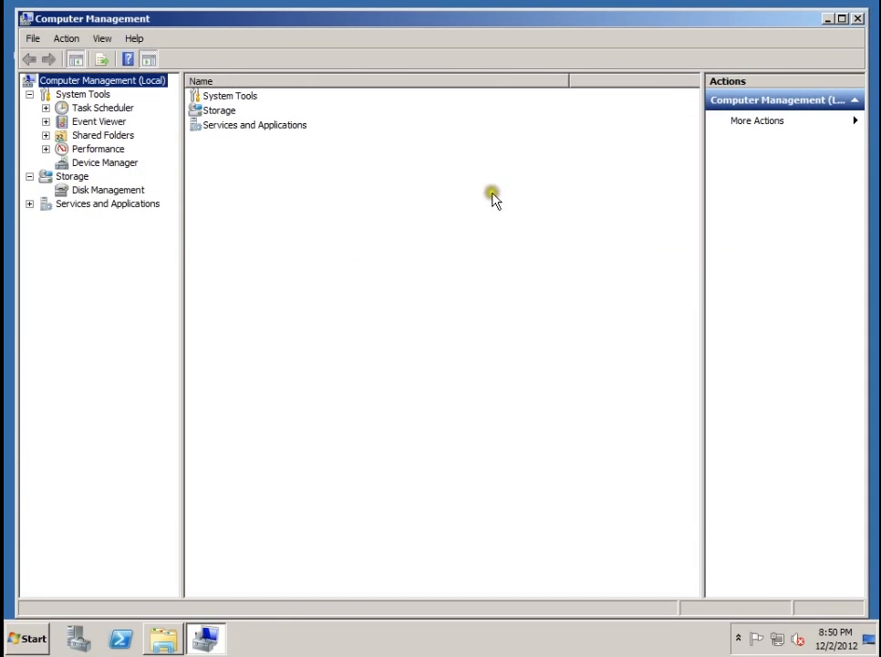
mouse_move(98, 144)
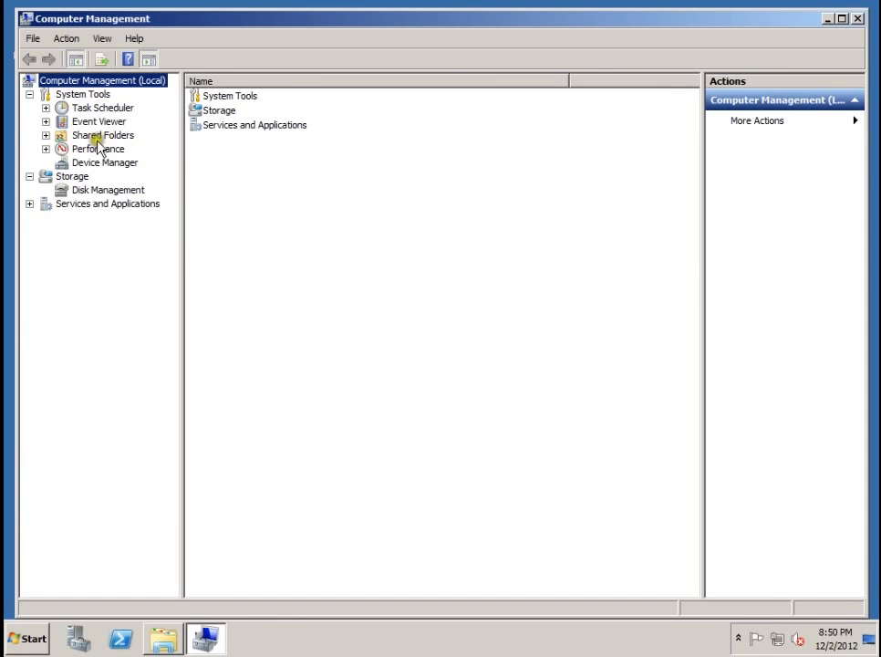
Expand Shared Folders and show the Shares list containing TestShare
left_click(46, 135)
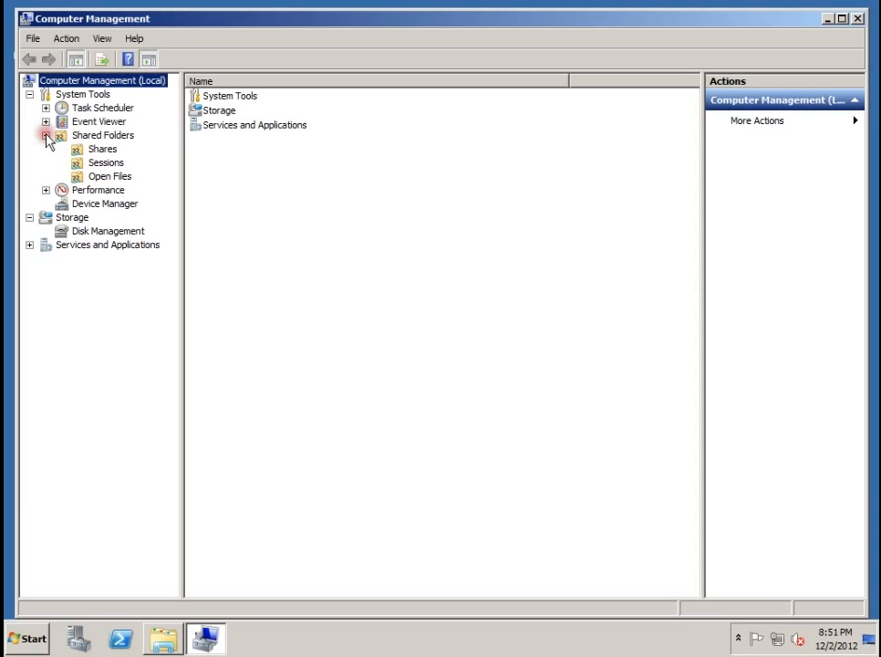
left_click(47, 135)
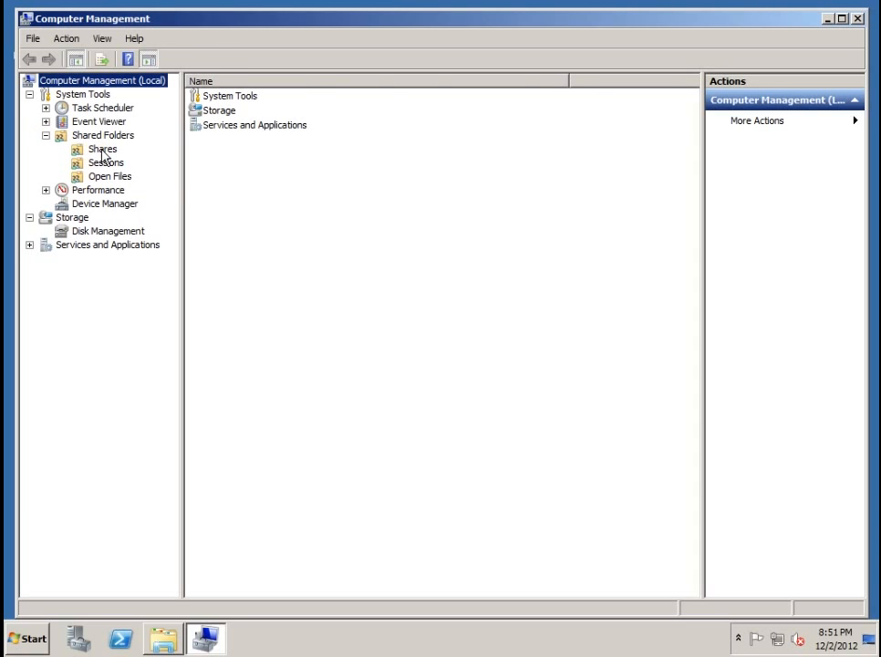
left_click(102, 149)
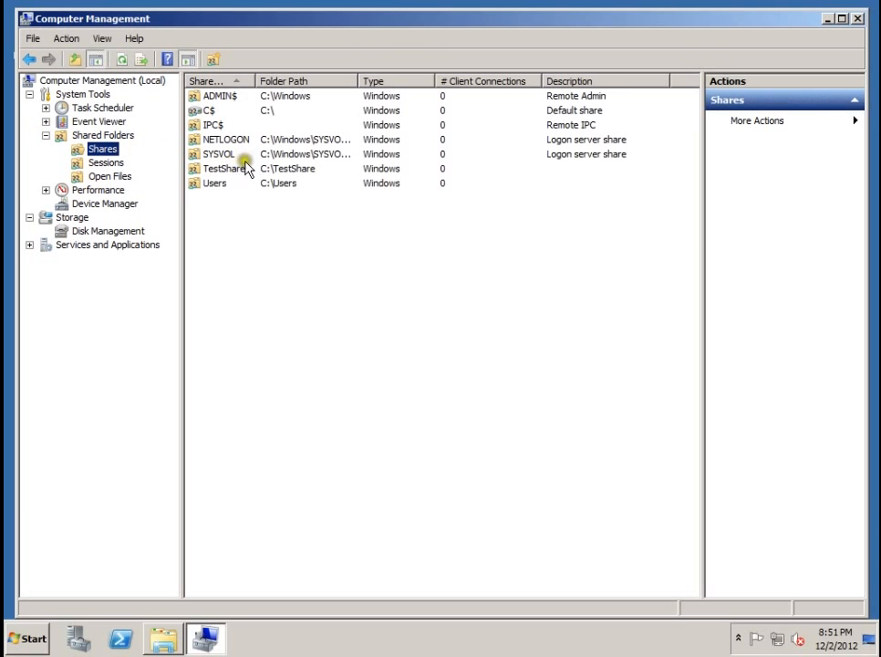
mouse_move(236, 175)
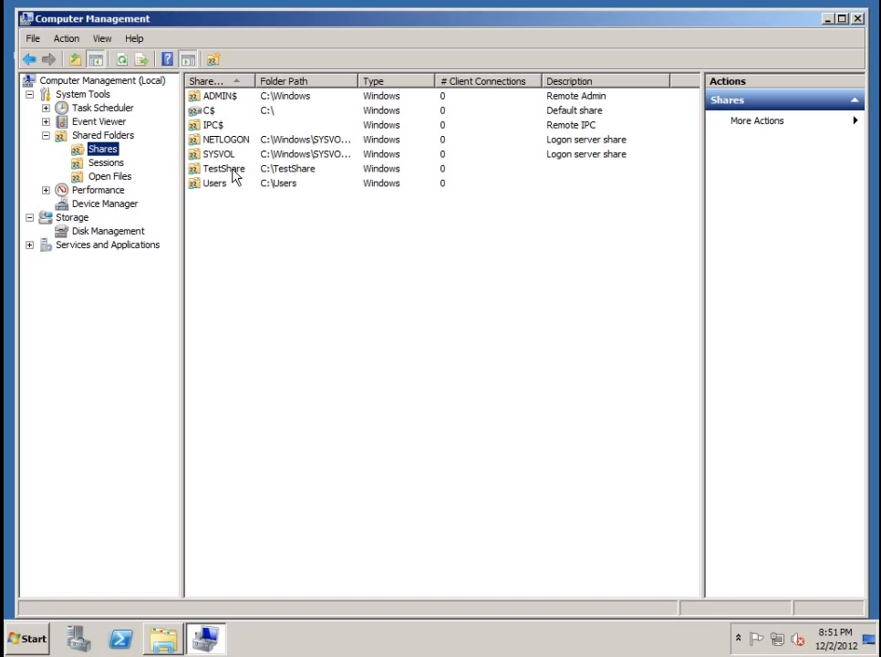
In TestShare properties, enable Publish this share in Active Directory with keyword testing and apply
double_click(225, 168)
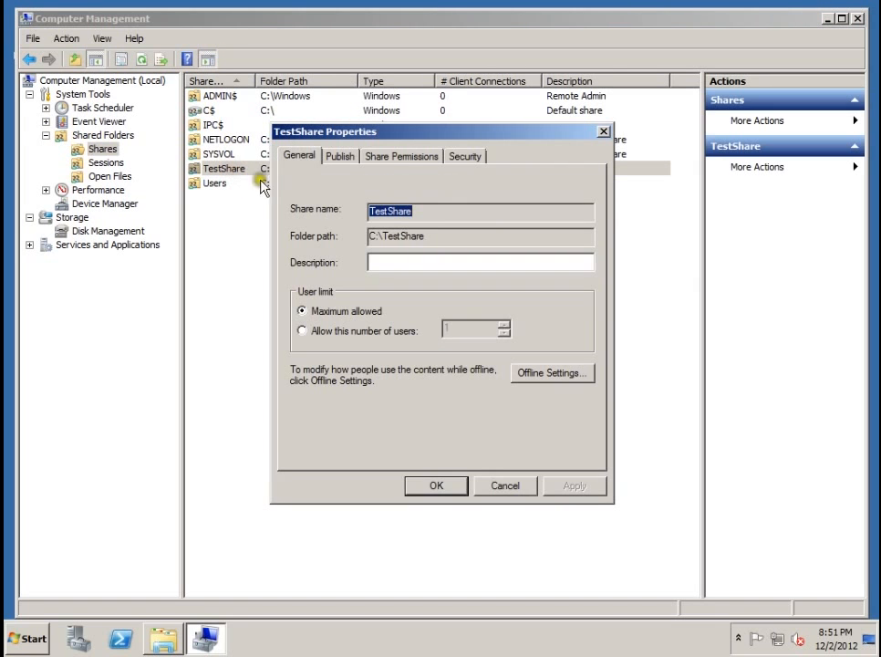
mouse_move(346, 155)
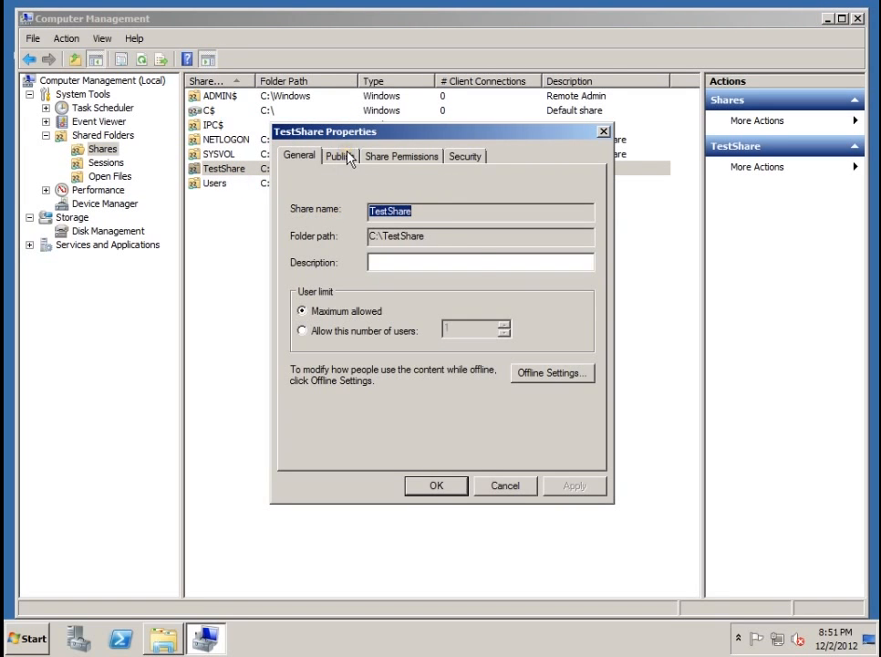
left_click(339, 155)
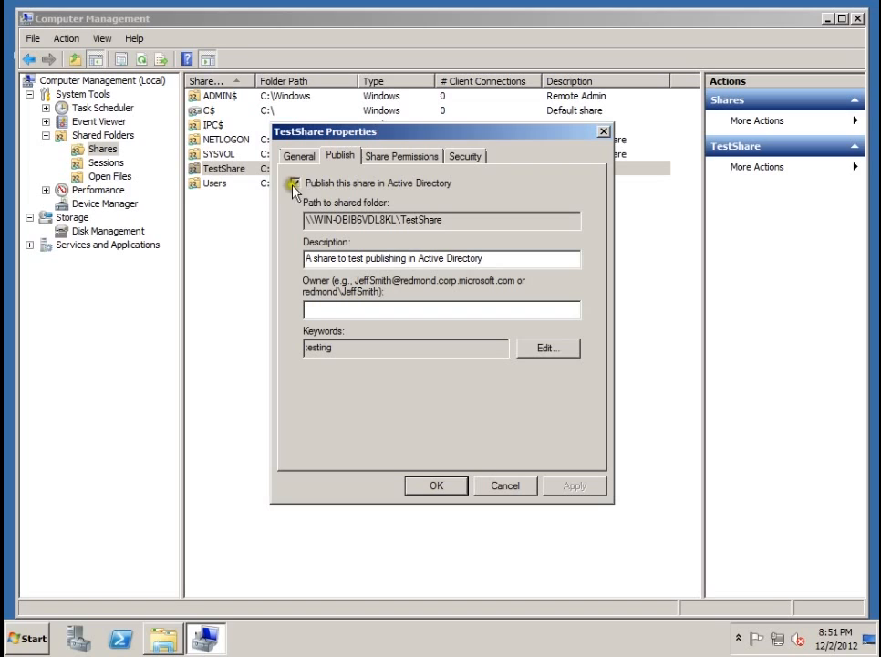
left_click(295, 182)
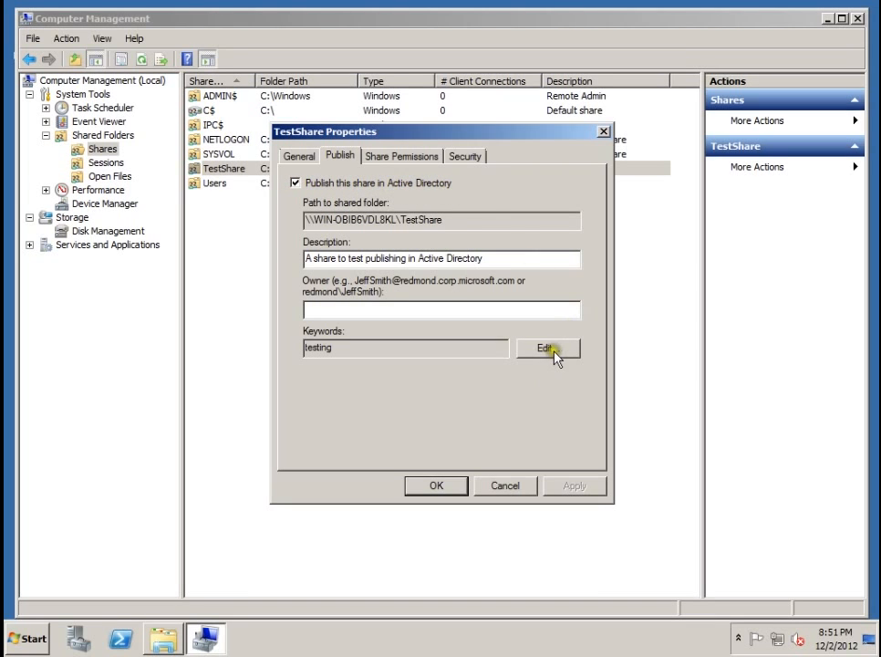
left_click(547, 347)
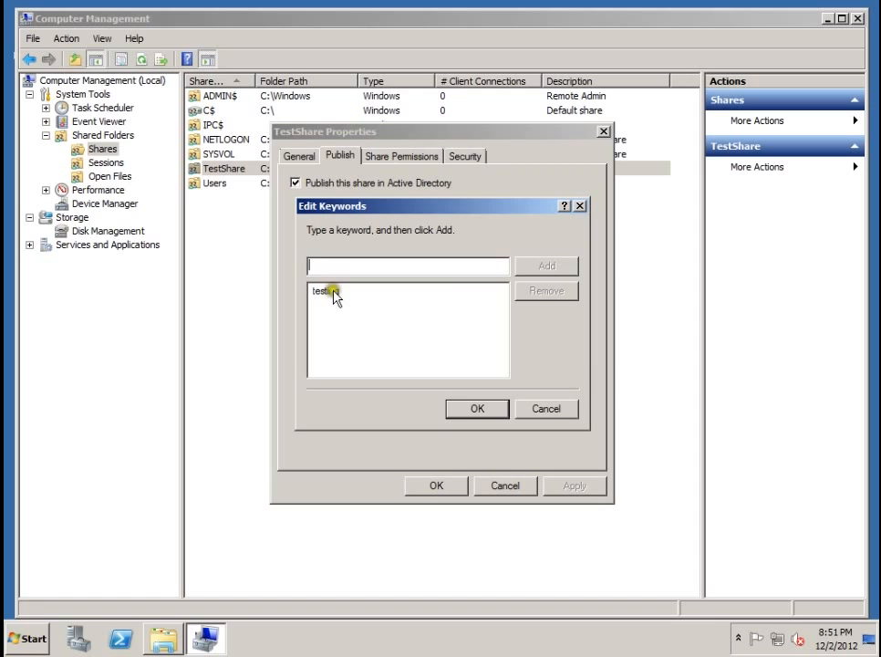
left_click(476, 408)
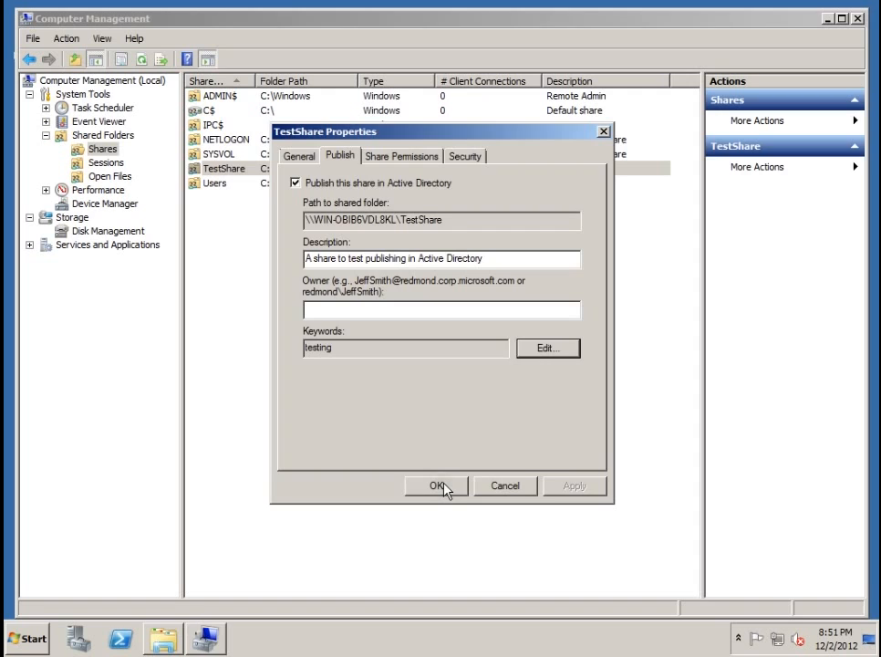
left_click(437, 485)
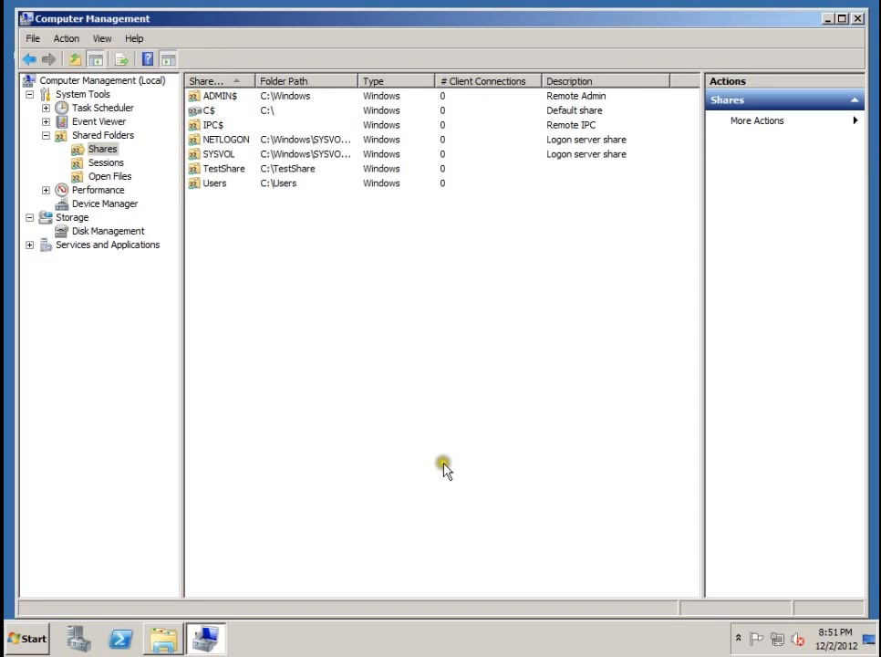
mouse_move(858, 18)
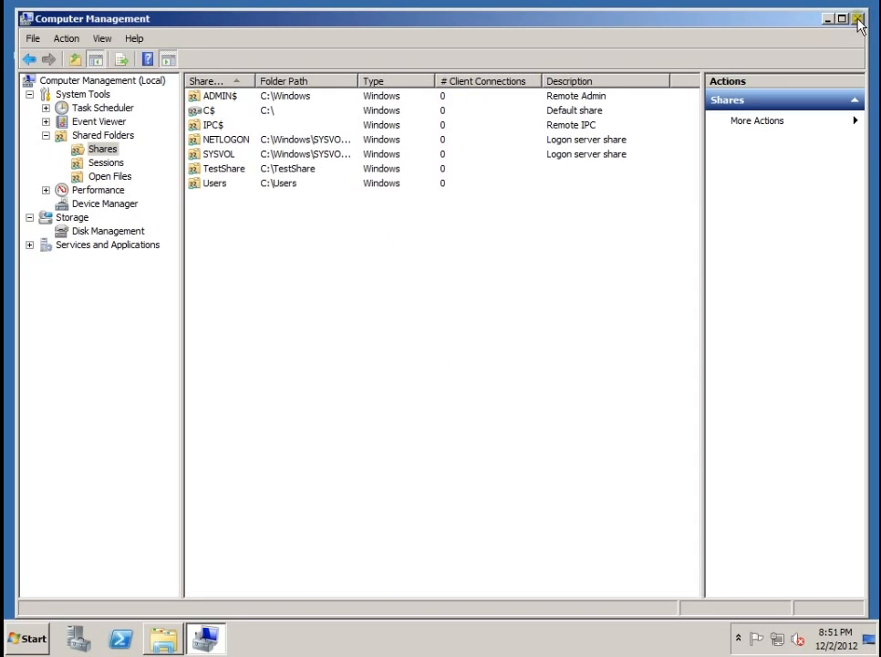
Close Computer Management, go to the Network location and start a directory search
left_click(858, 18)
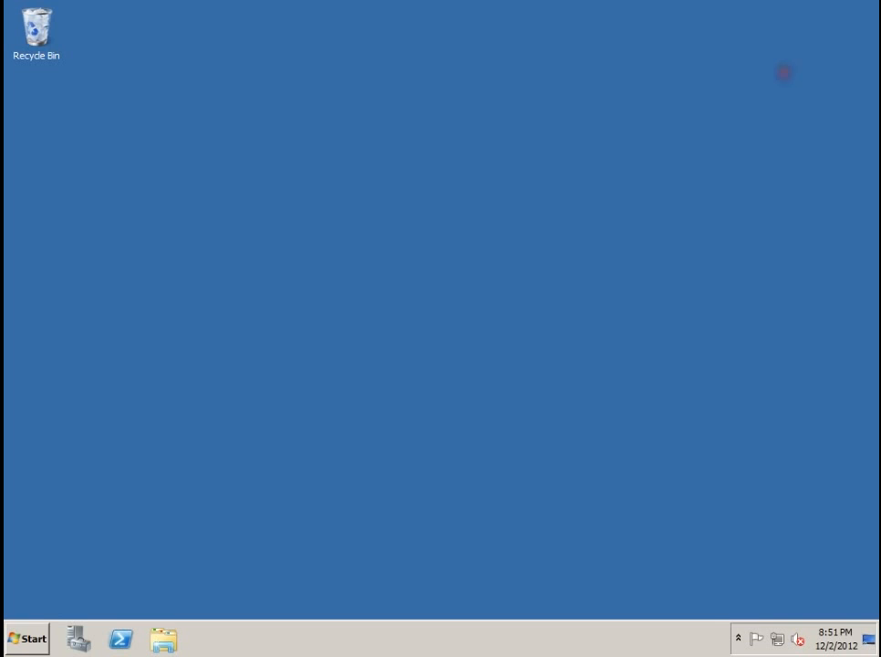
left_click(25, 638)
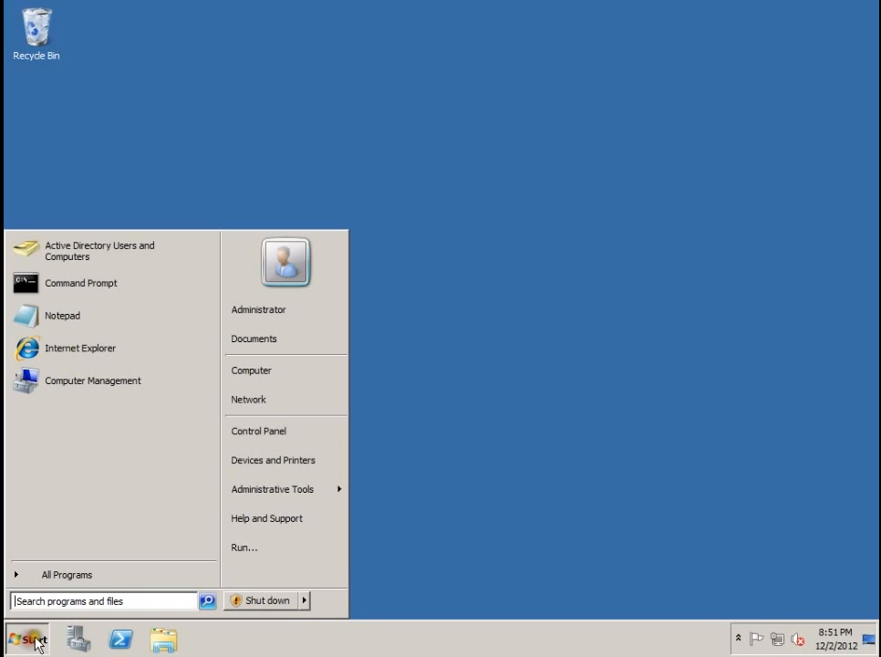
left_click(248, 399)
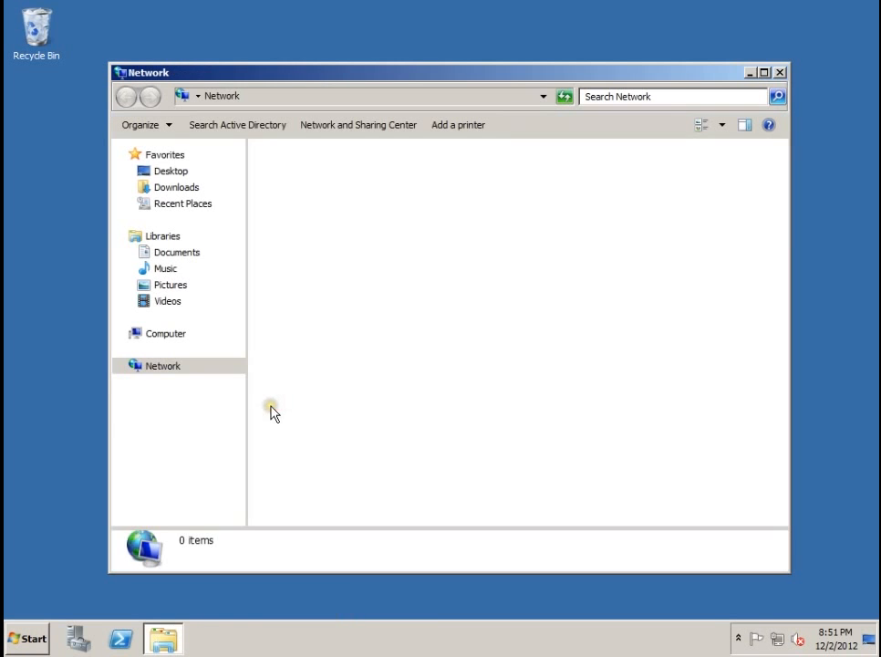
left_click(237, 124)
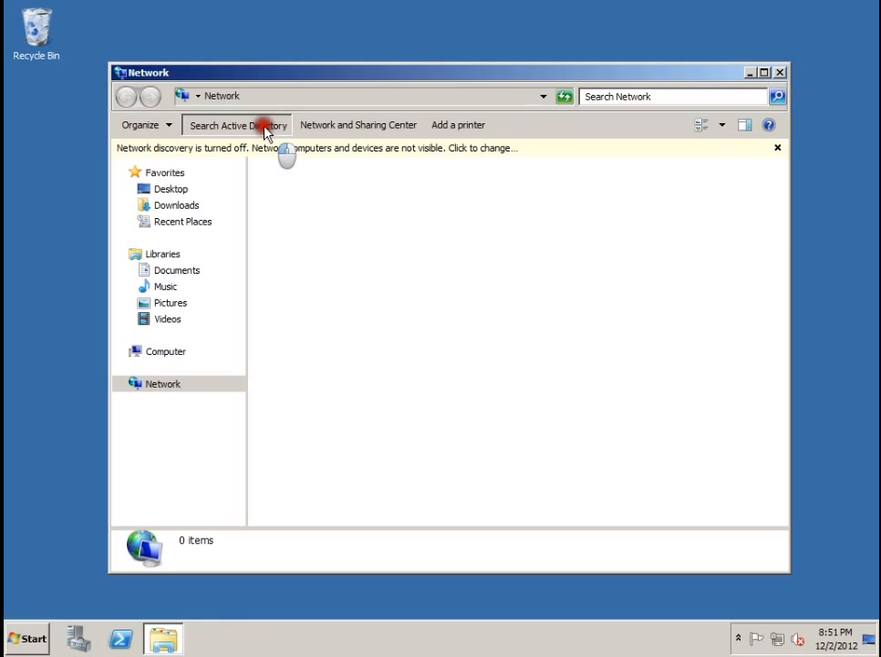
Find Shared Folders with keyword 'test' across the directory, returning TestShare
left_click(237, 124)
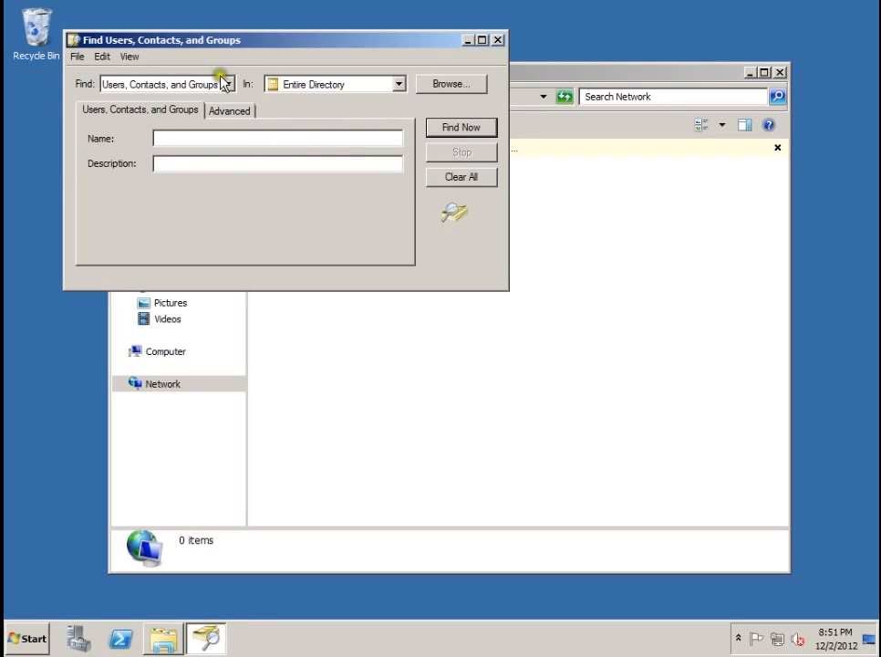
left_click(226, 84)
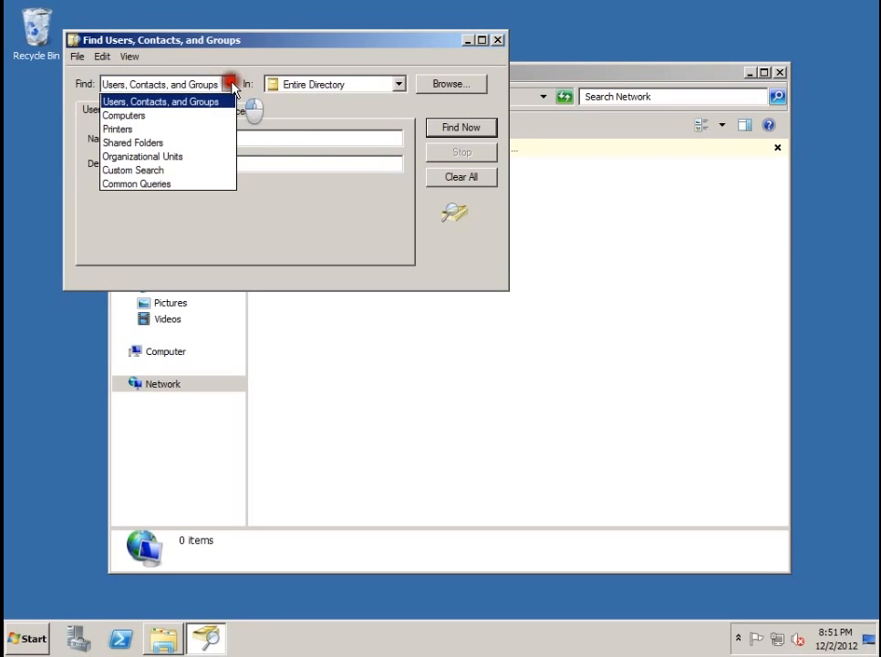
left_click(133, 142)
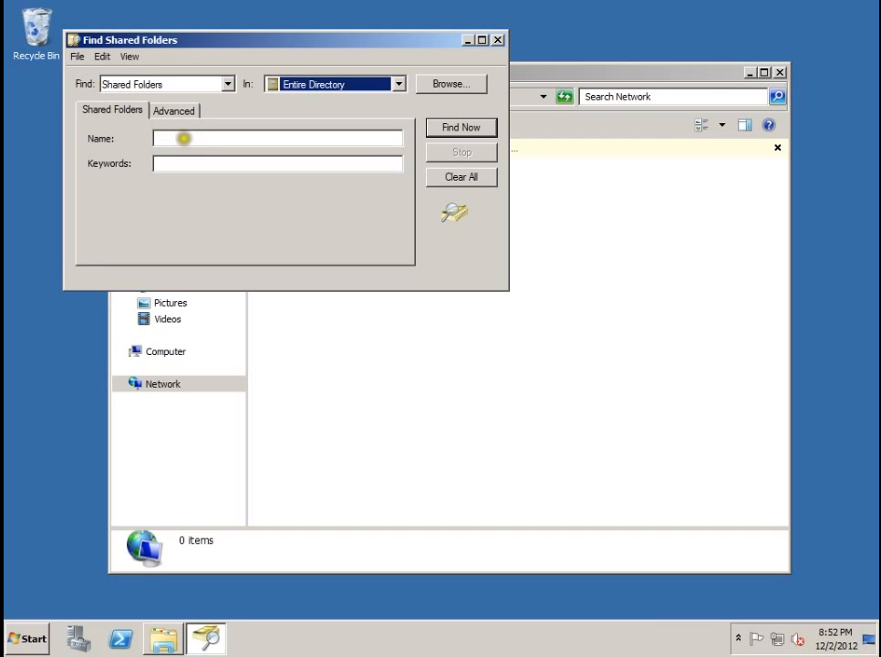
mouse_move(208, 144)
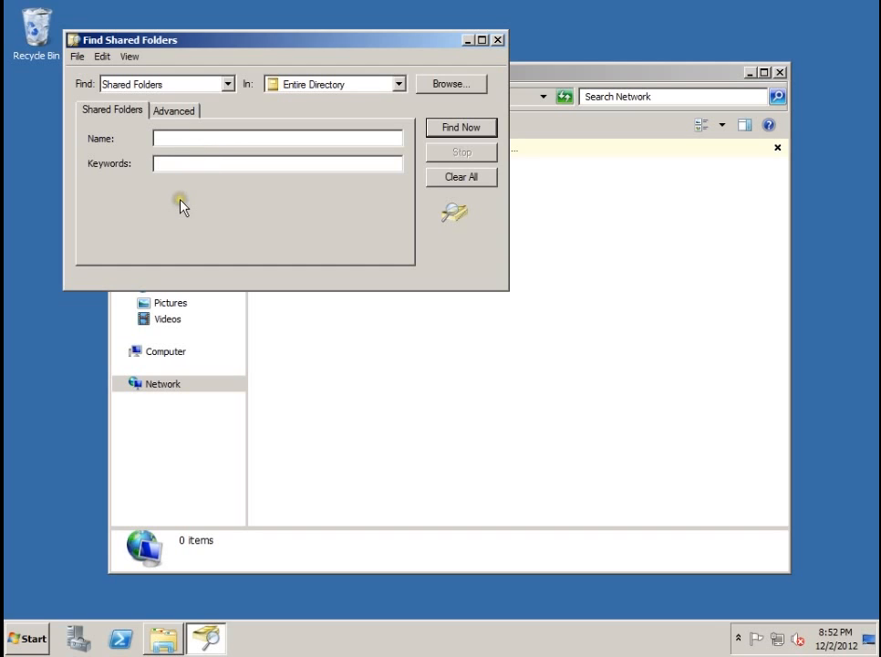
type("test")
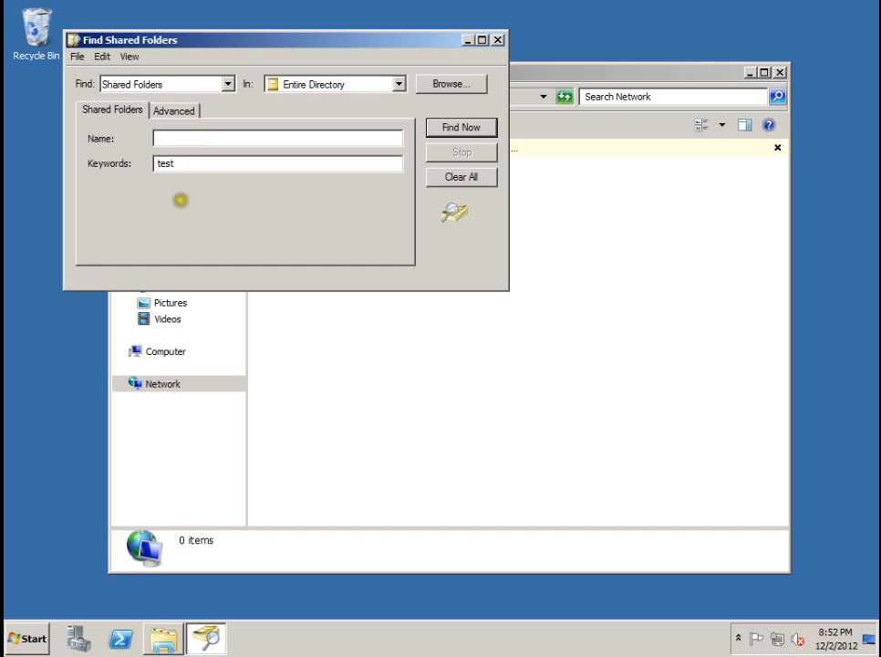
mouse_move(387, 164)
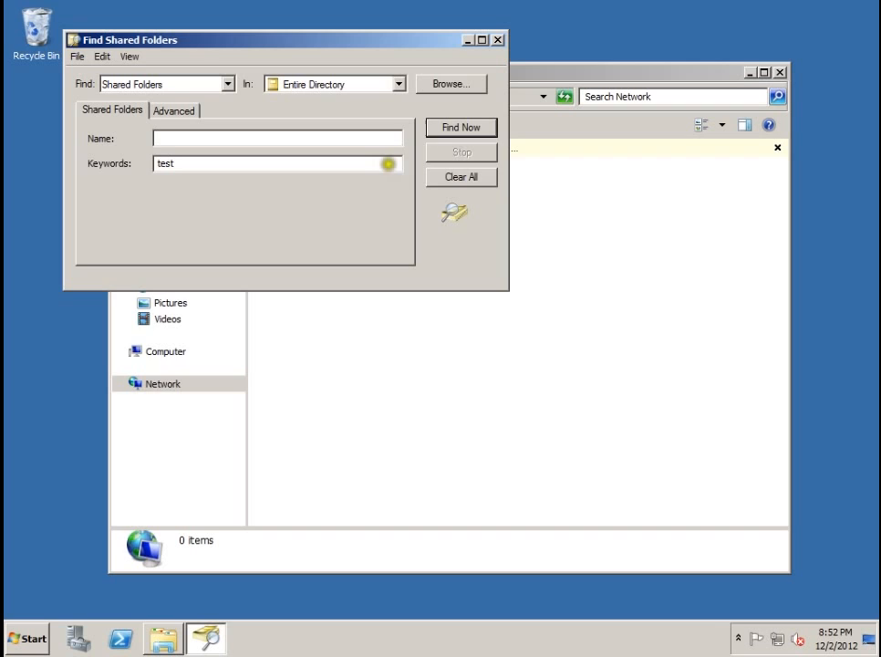
left_click(460, 128)
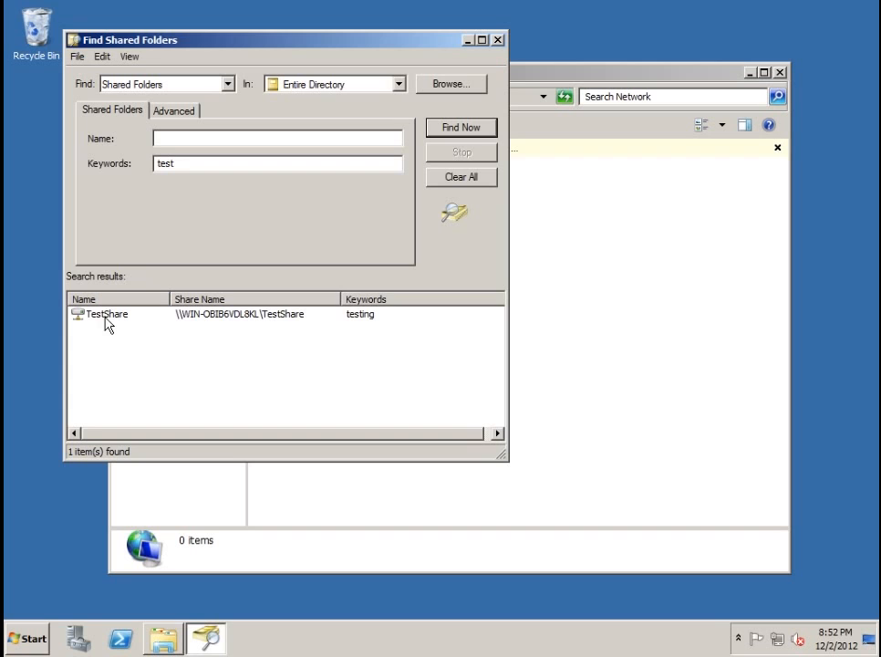
Explore the TestShare search result to show the empty folder
left_click(106, 314)
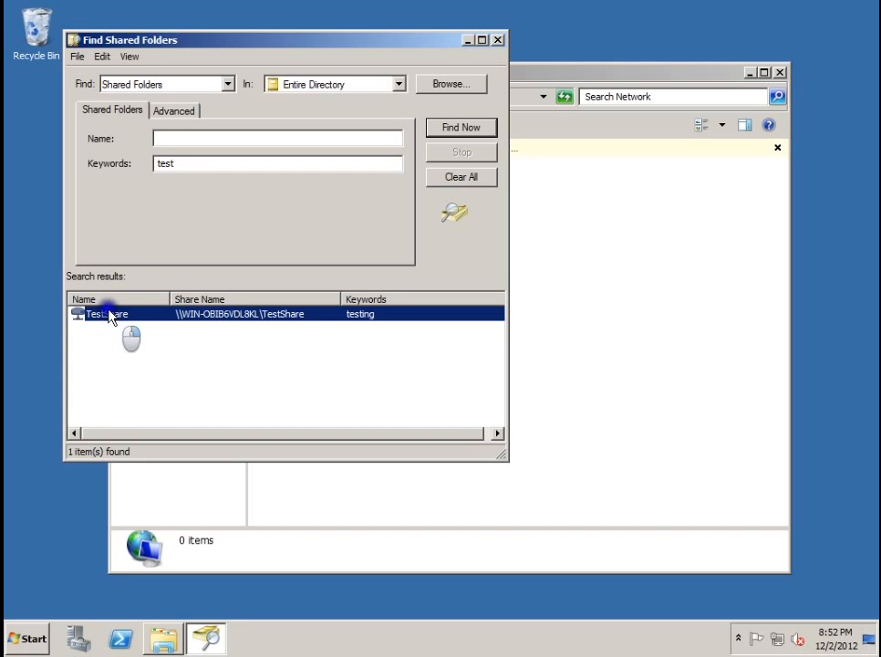
right_click(105, 314)
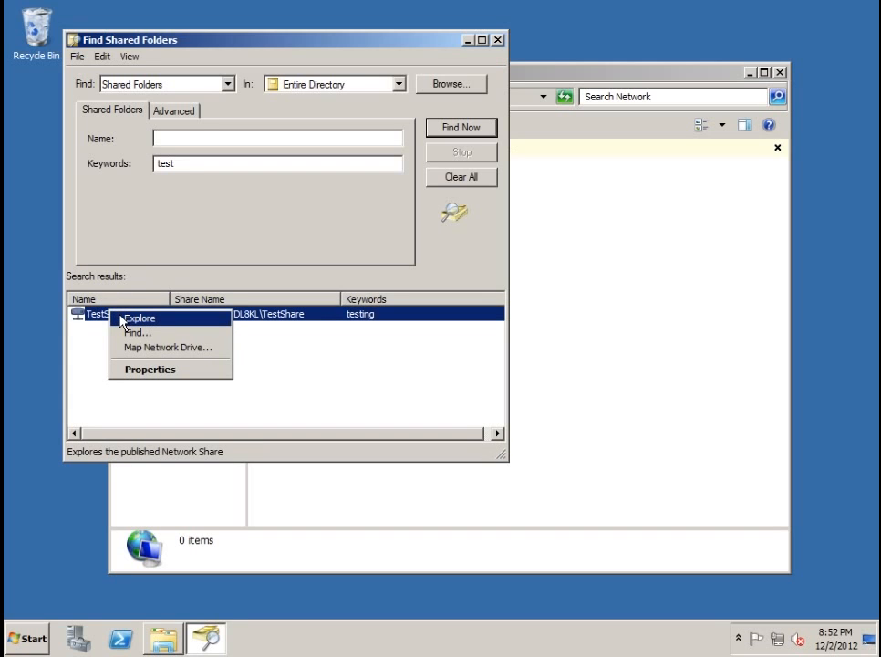
left_click(138, 318)
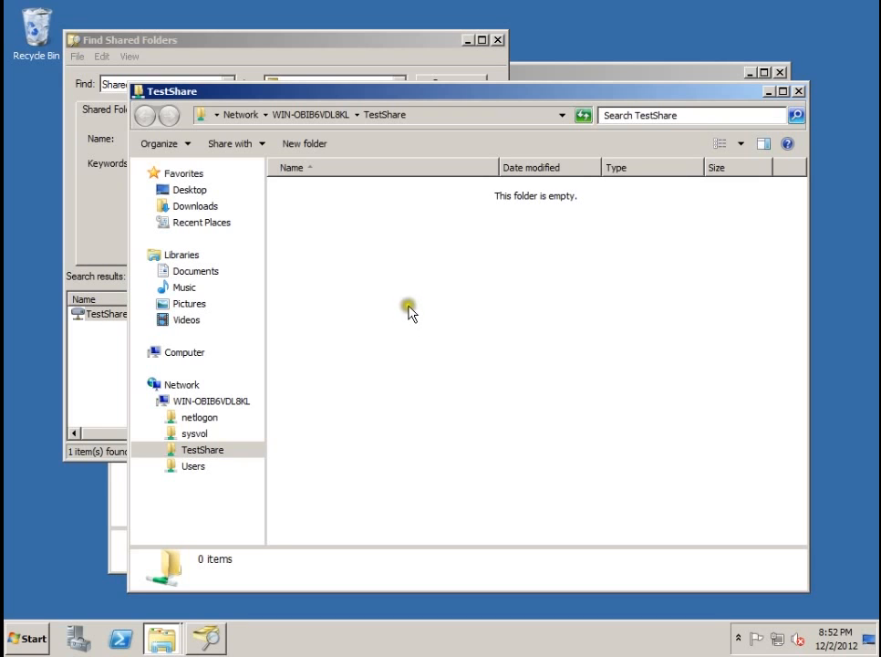
mouse_move(799, 91)
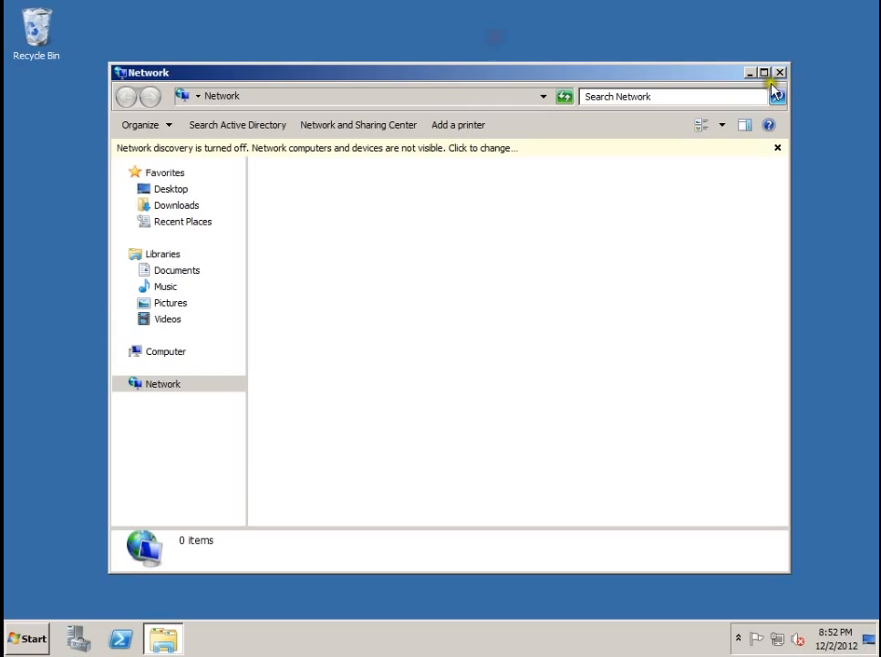
Close the Network window and launch Active Directory Users and Computers from Administrative Tools
left_click(779, 73)
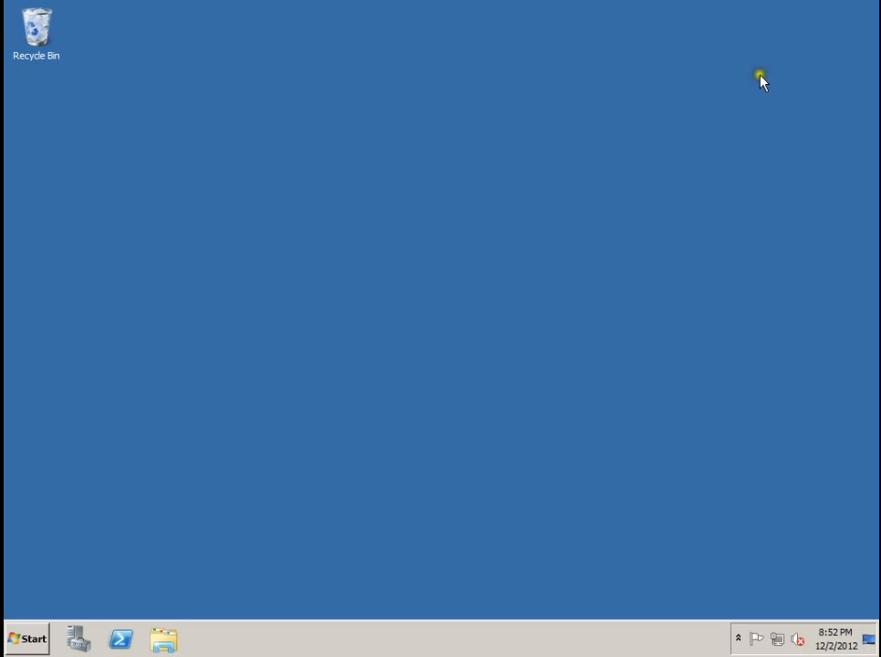
mouse_move(215, 295)
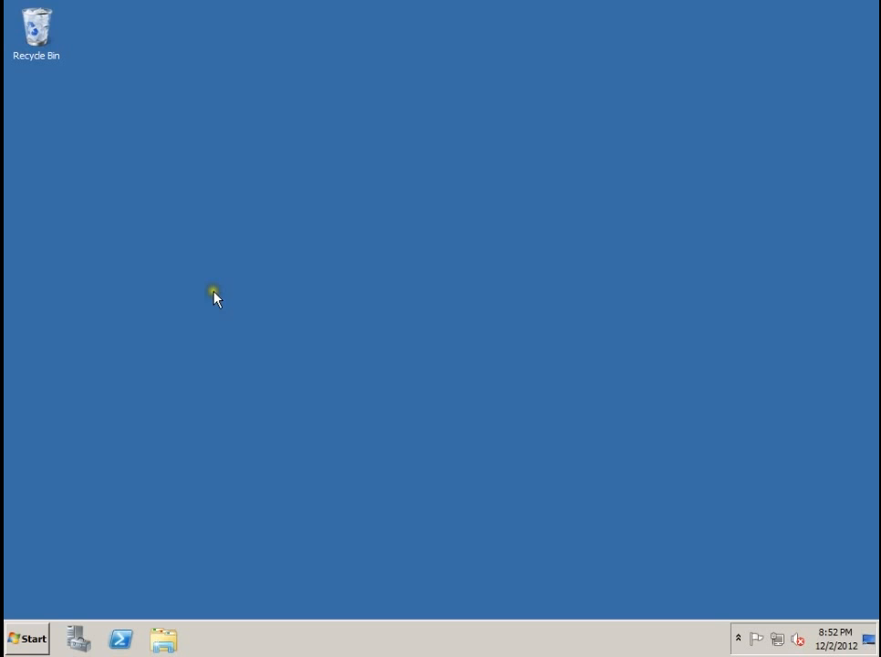
mouse_move(27, 639)
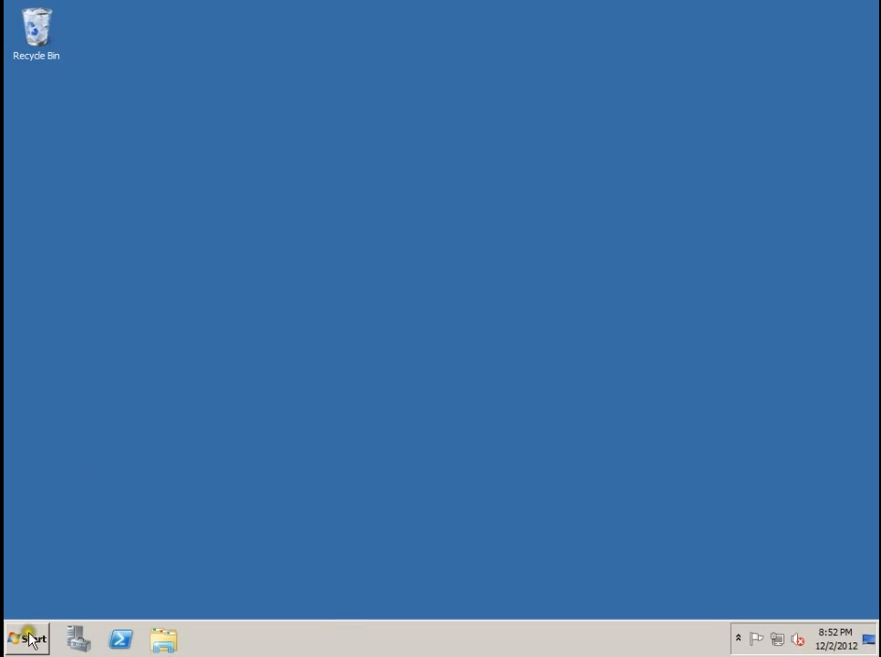
left_click(25, 638)
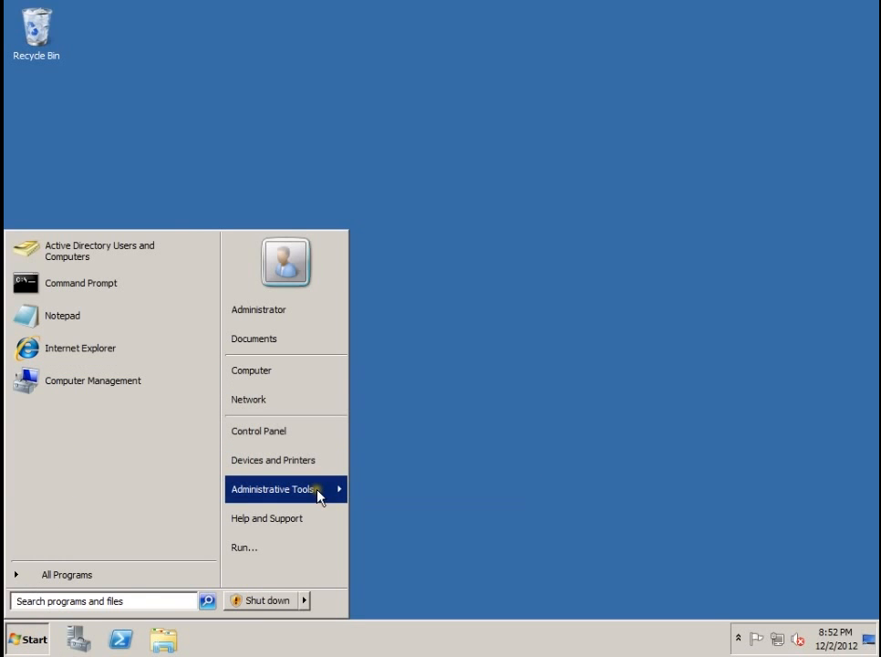
left_click(274, 489)
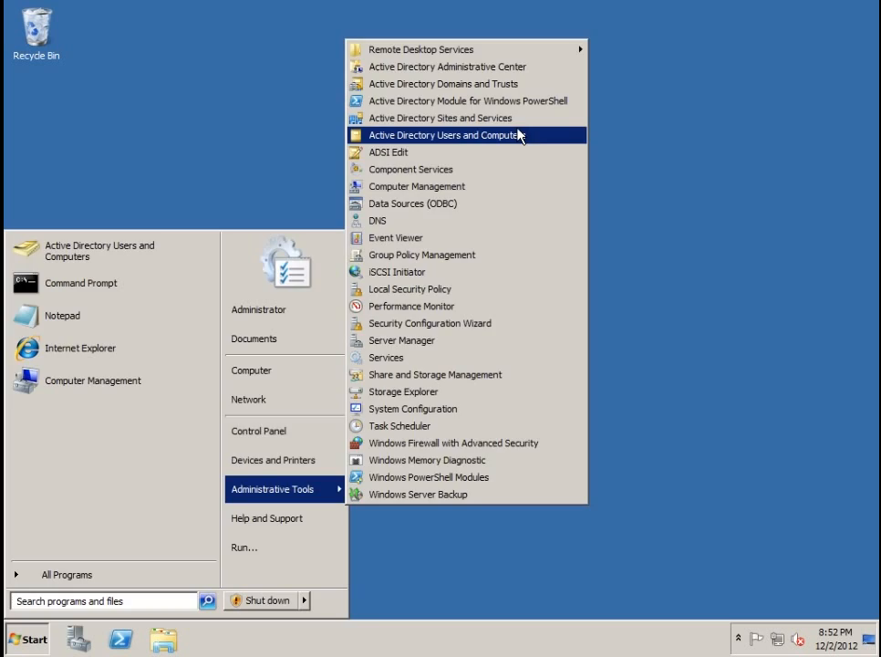
left_click(449, 135)
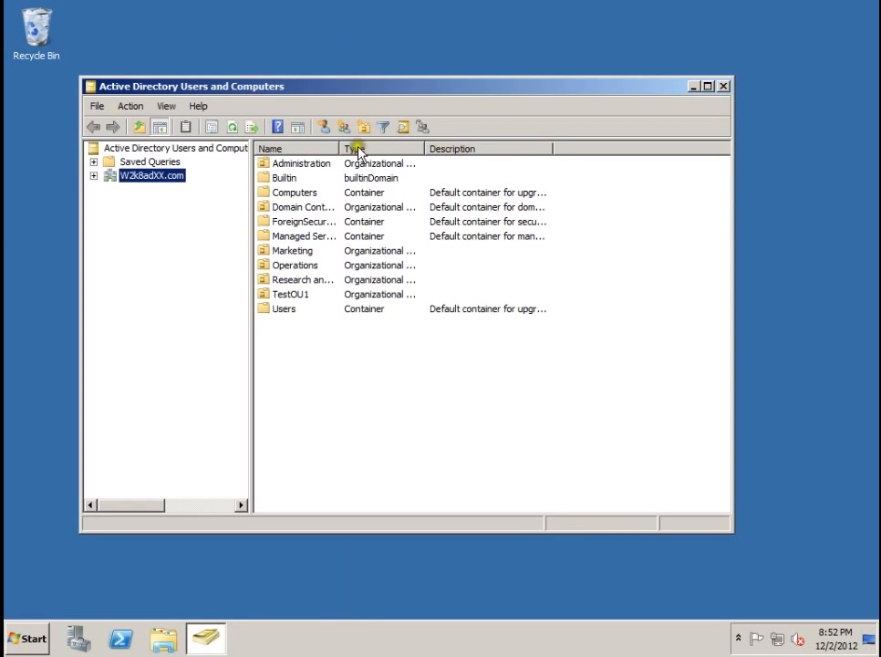
mouse_move(354, 73)
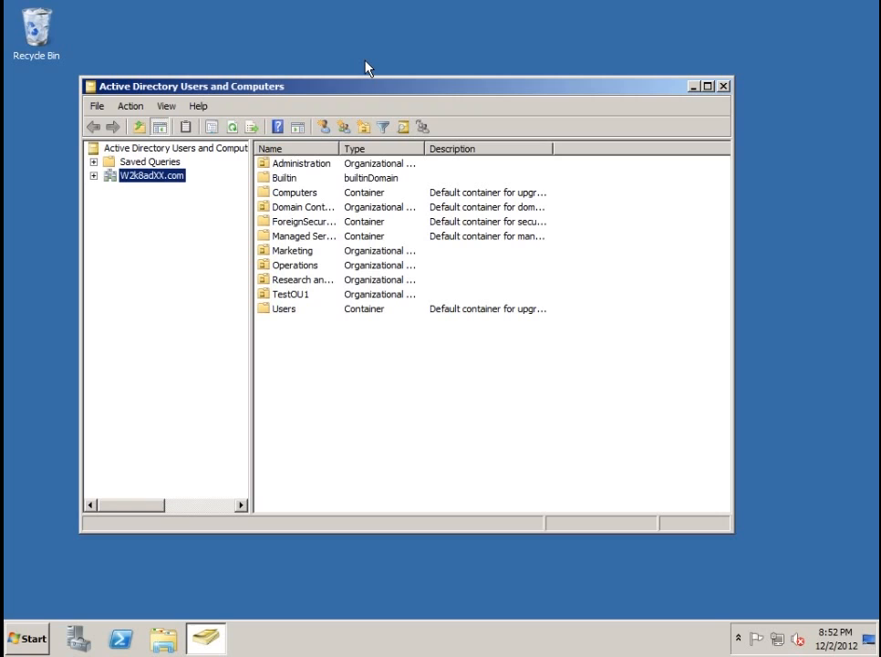
Show computers as containers, then expand the domain and Domain Controllers to reveal TestShare under the DC
left_click(166, 106)
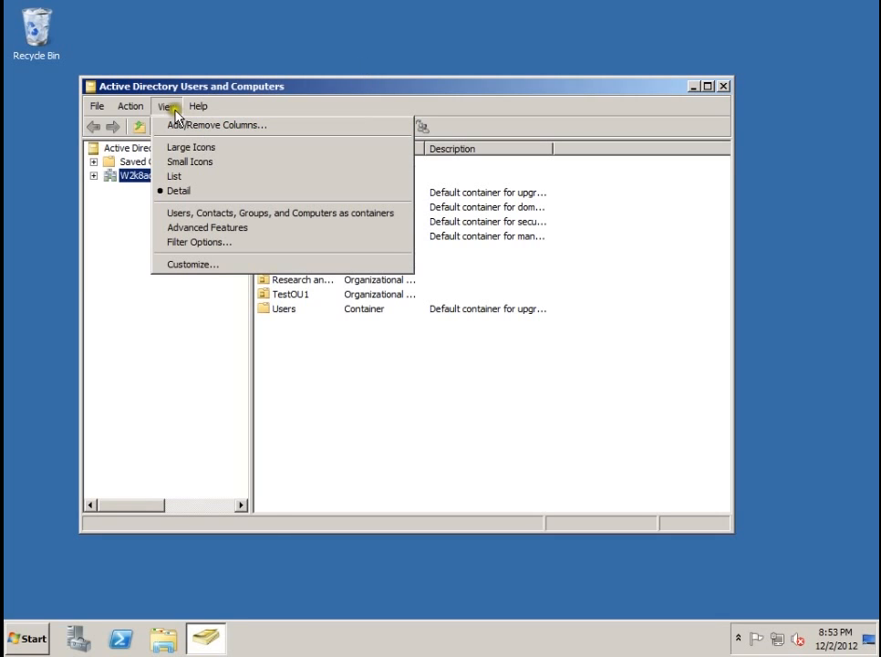
mouse_move(277, 212)
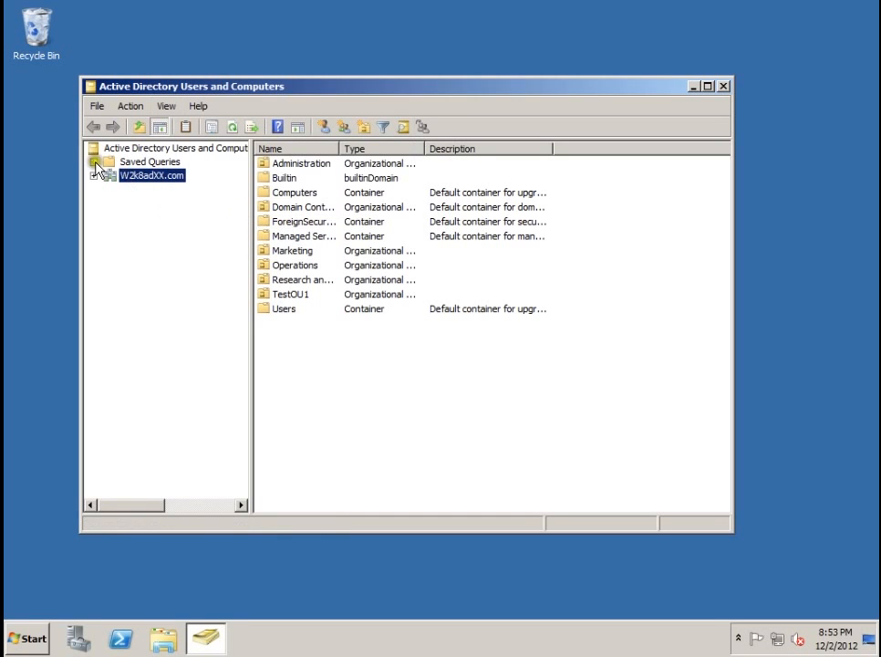
left_click(95, 175)
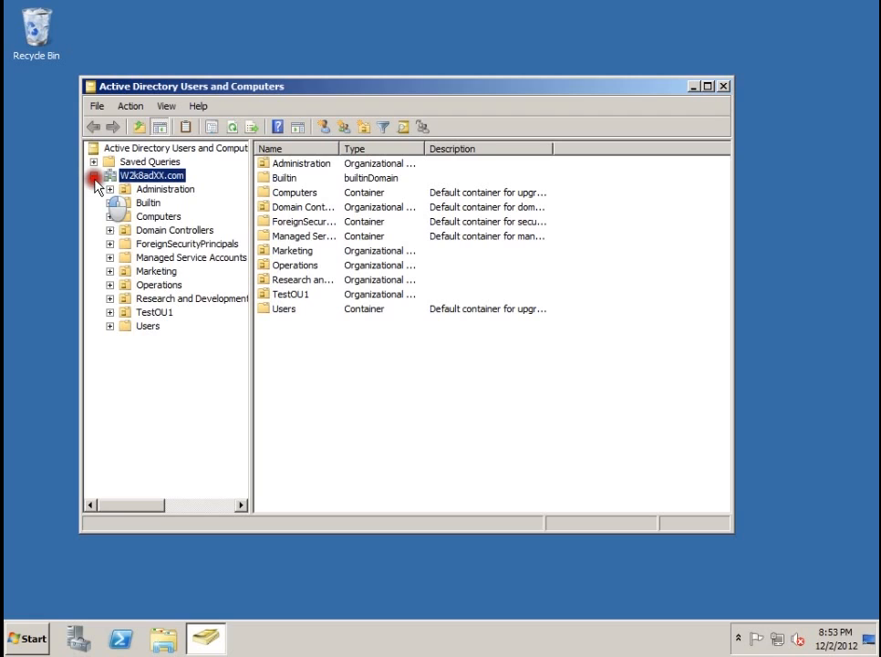
left_click(110, 230)
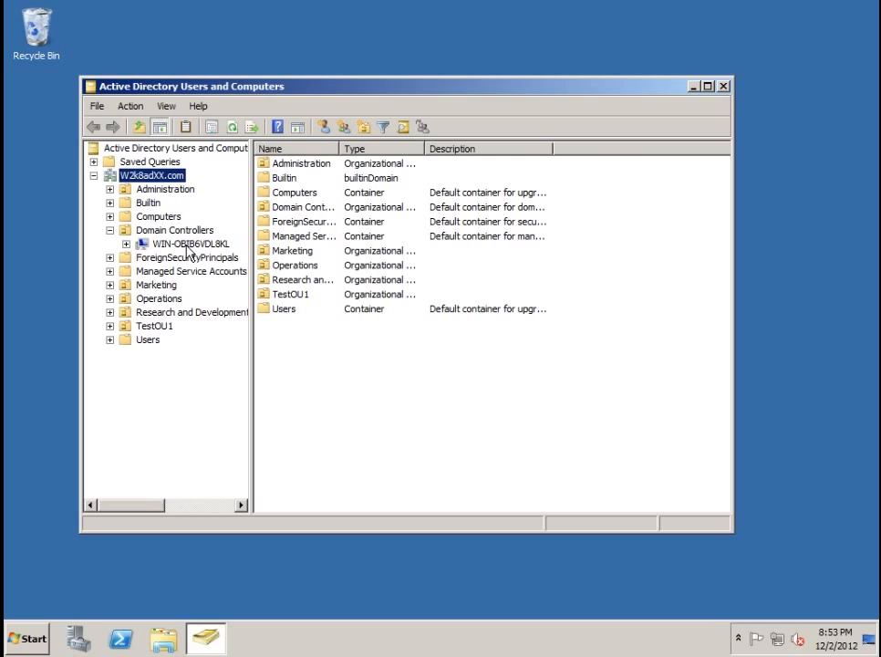
left_click(186, 244)
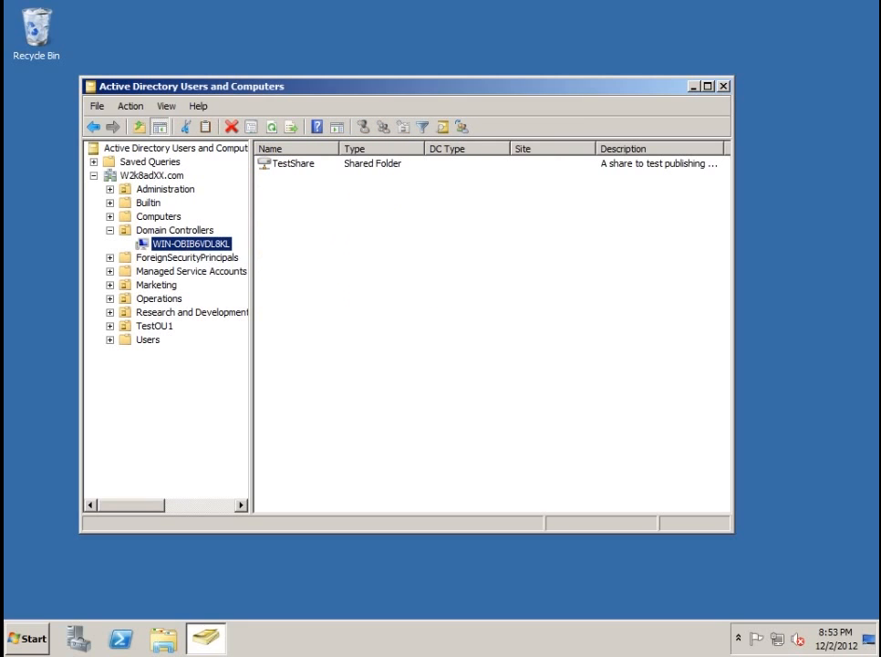
Reopen the View menu confirming 'Users, Contacts, Groups, and Computers as containers' is ticked
left_click(166, 106)
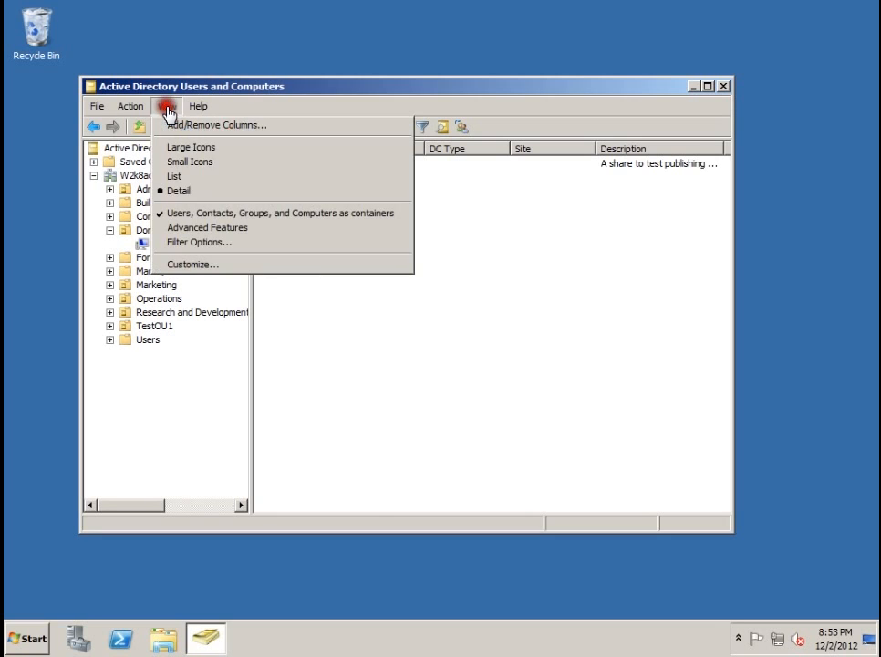